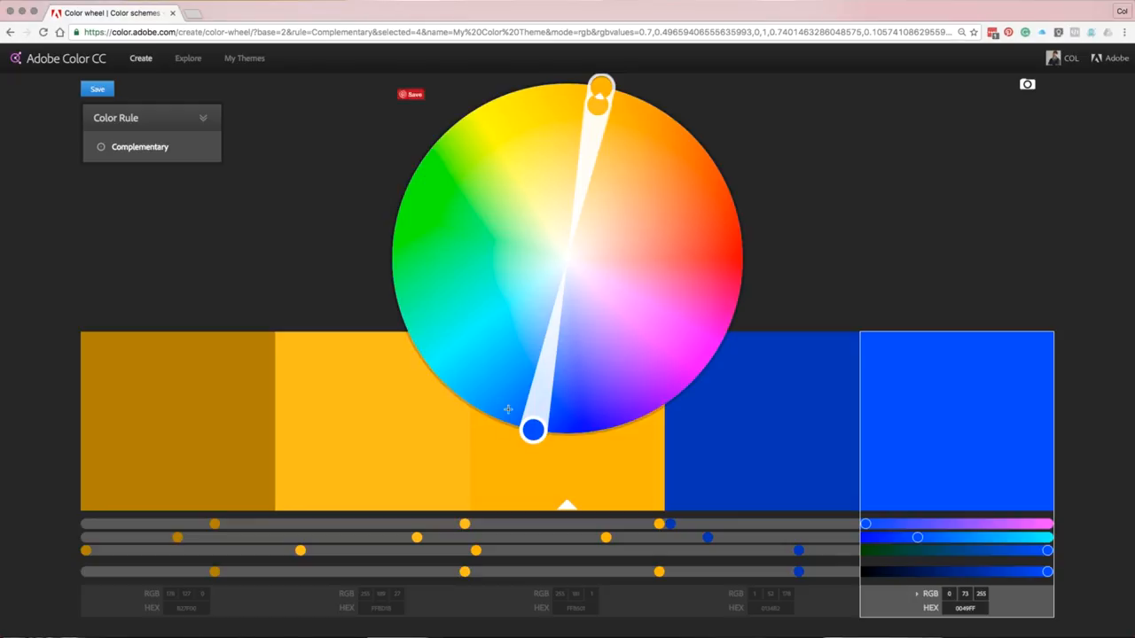
# Step: Rotate the complementary pair around the wheel to a bright yellow base with purple
pyautogui.moveTo(533, 431); pyautogui.dragTo(727, 291)
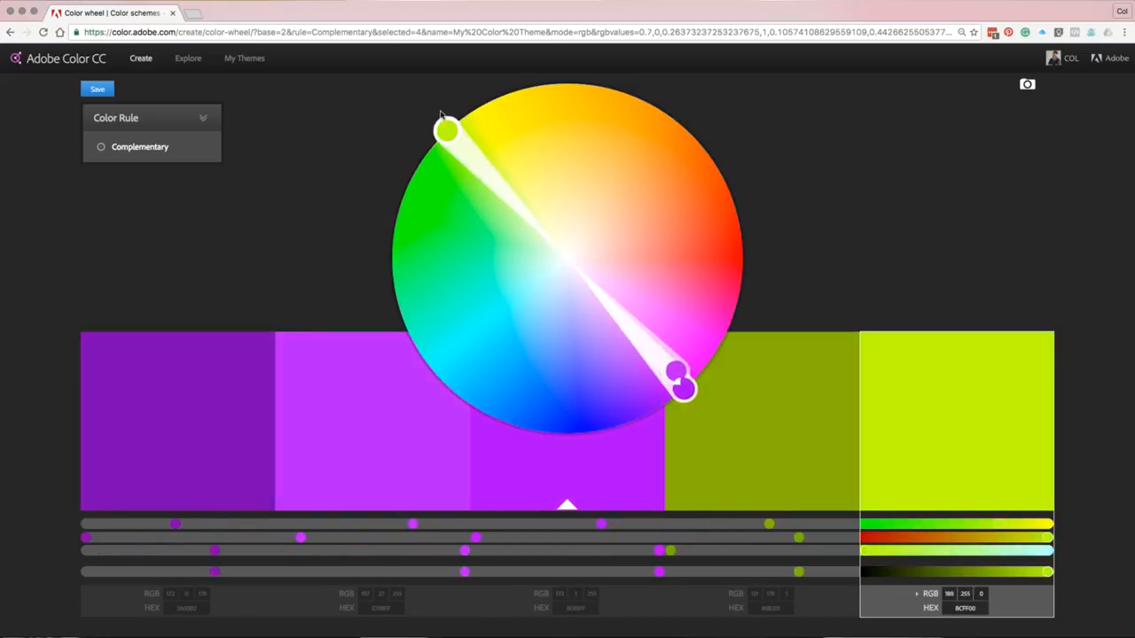
pyautogui.moveTo(448, 130); pyautogui.dragTo(472, 111)
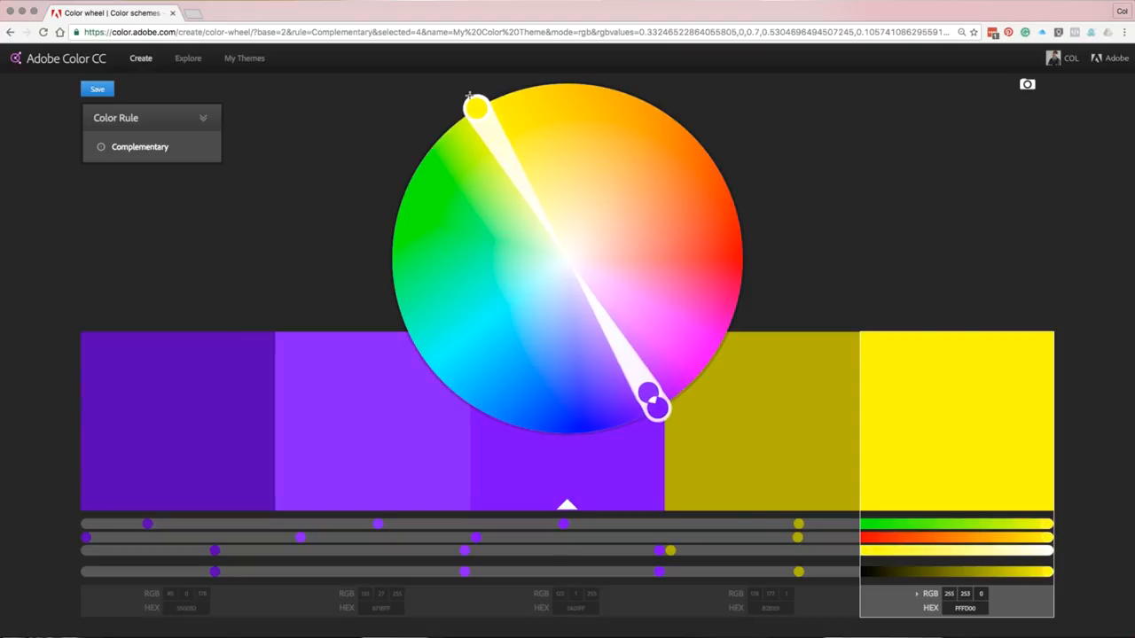
pyautogui.moveTo(475, 107); pyautogui.dragTo(425, 150)
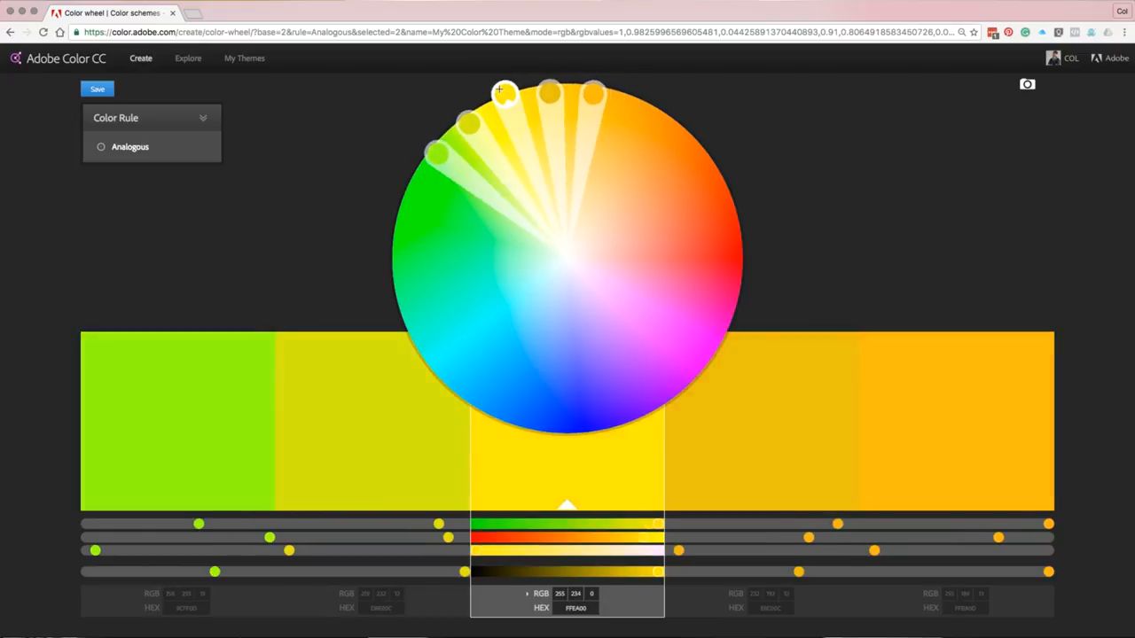
# Step: Sweep the analogous colours from blues and greens into reds and purples
pyautogui.moveTo(502, 90); pyautogui.dragTo(451, 126)
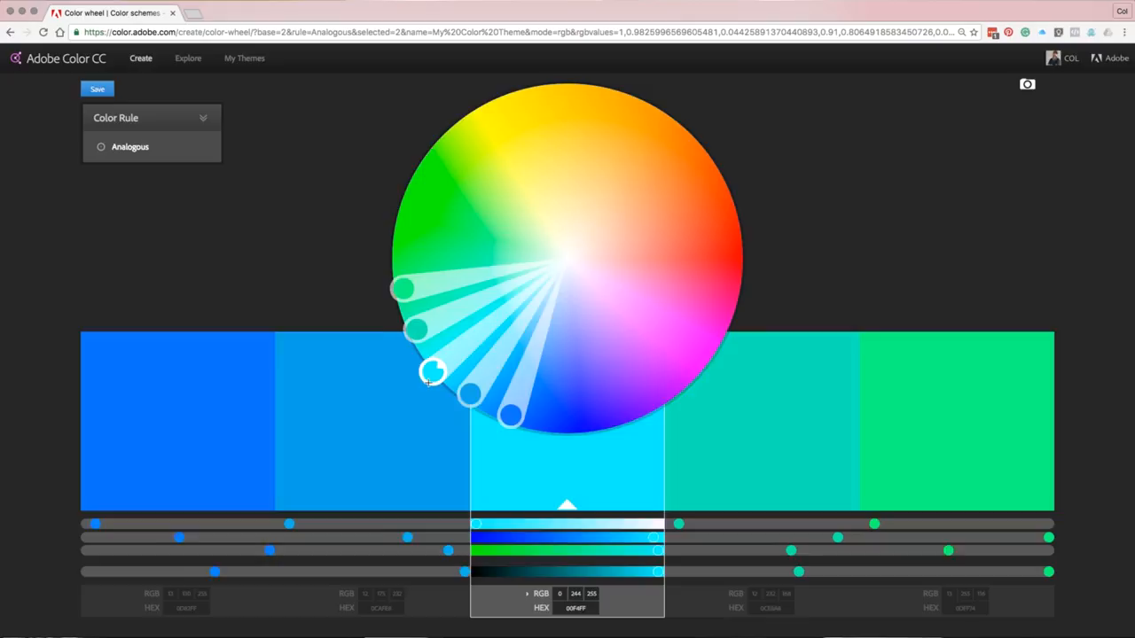
pyautogui.moveTo(432, 372); pyautogui.dragTo(566, 428)
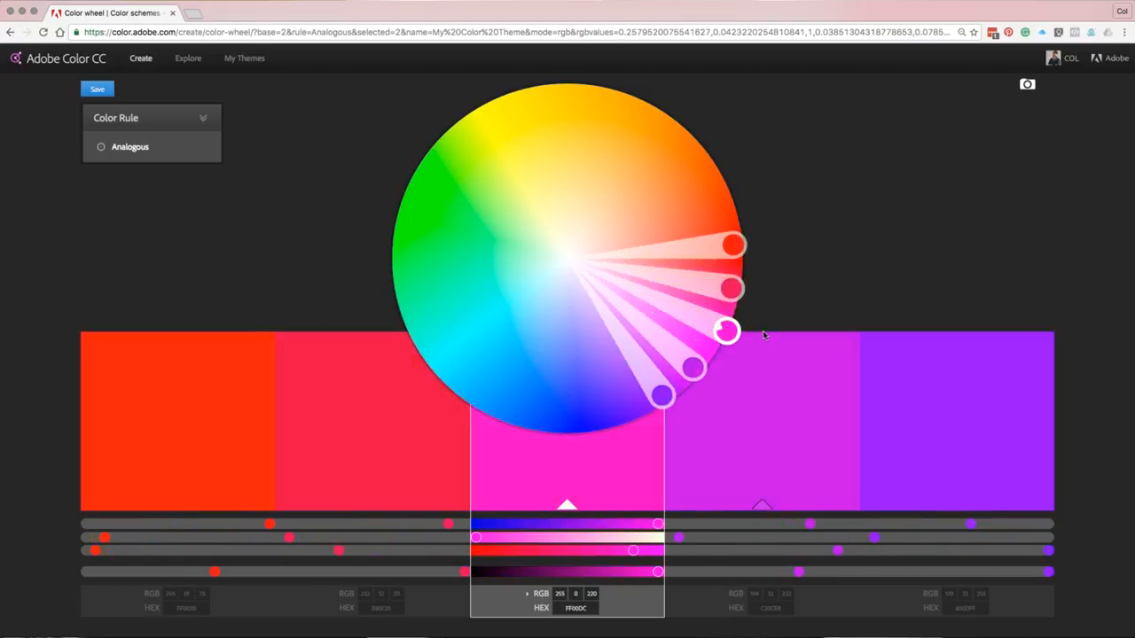
pyautogui.moveTo(725, 330); pyautogui.dragTo(734, 207)
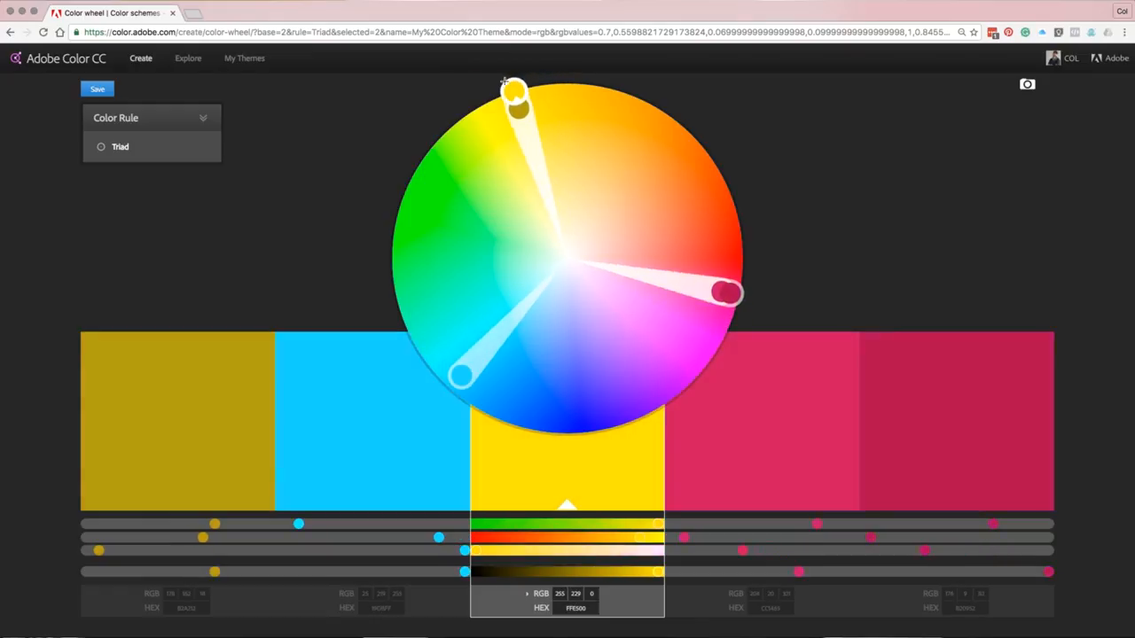
# Step: Rotate the triad through yellow, cyan and magenta, ending on green, blue and orange-red
pyautogui.moveTo(514, 102); pyautogui.dragTo(430, 146)
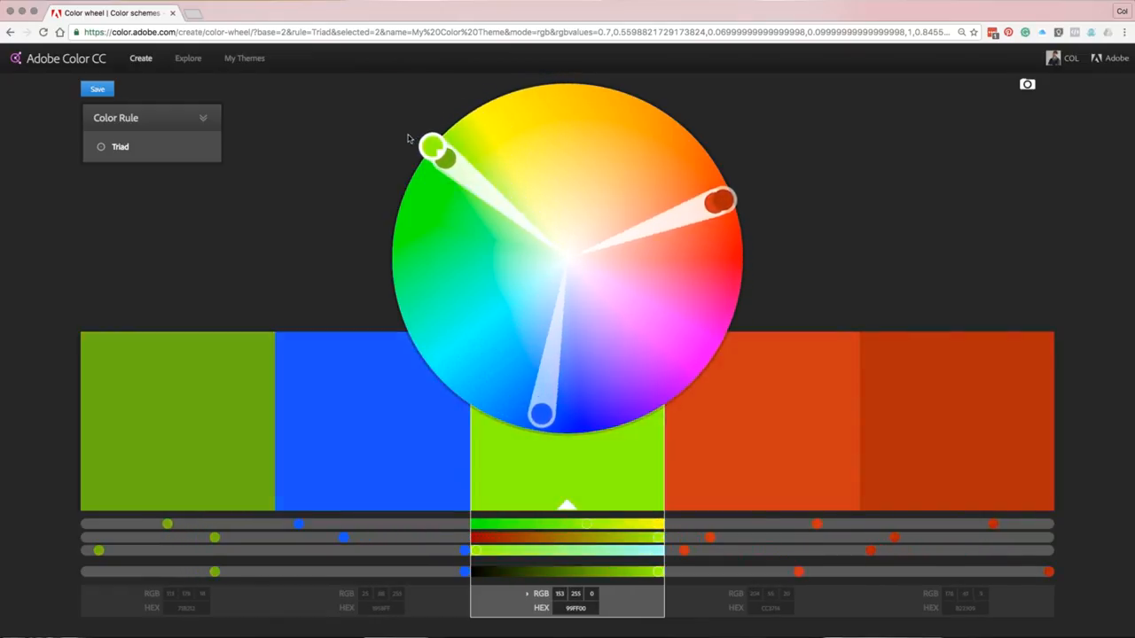
pyautogui.moveTo(430, 146); pyautogui.dragTo(403, 221)
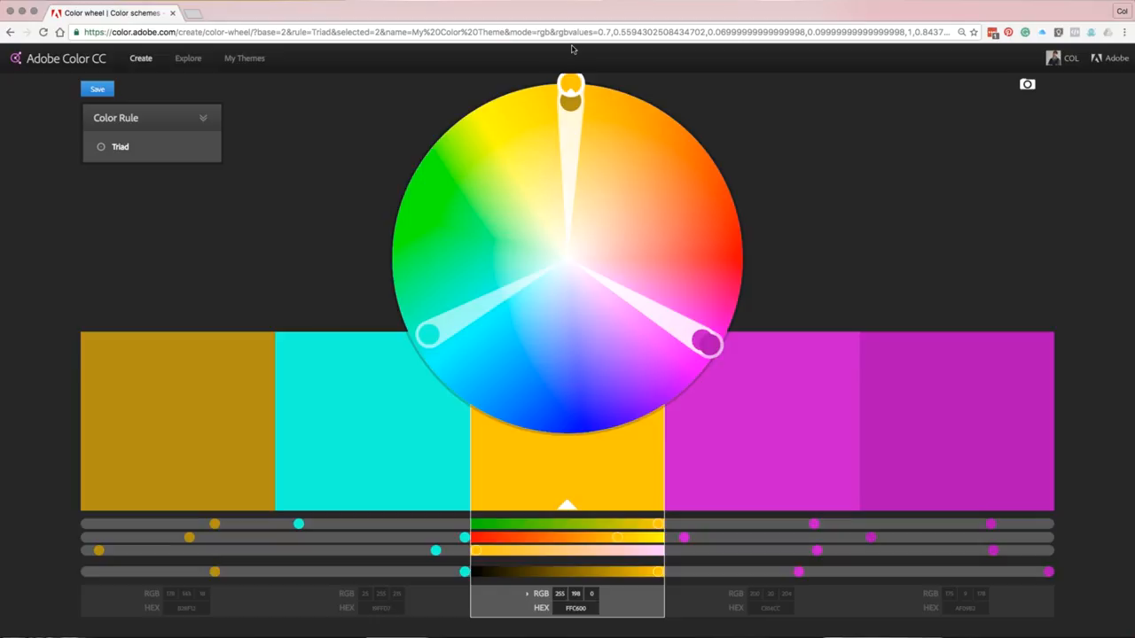
pyautogui.moveTo(572, 88); pyautogui.dragTo(537, 89)
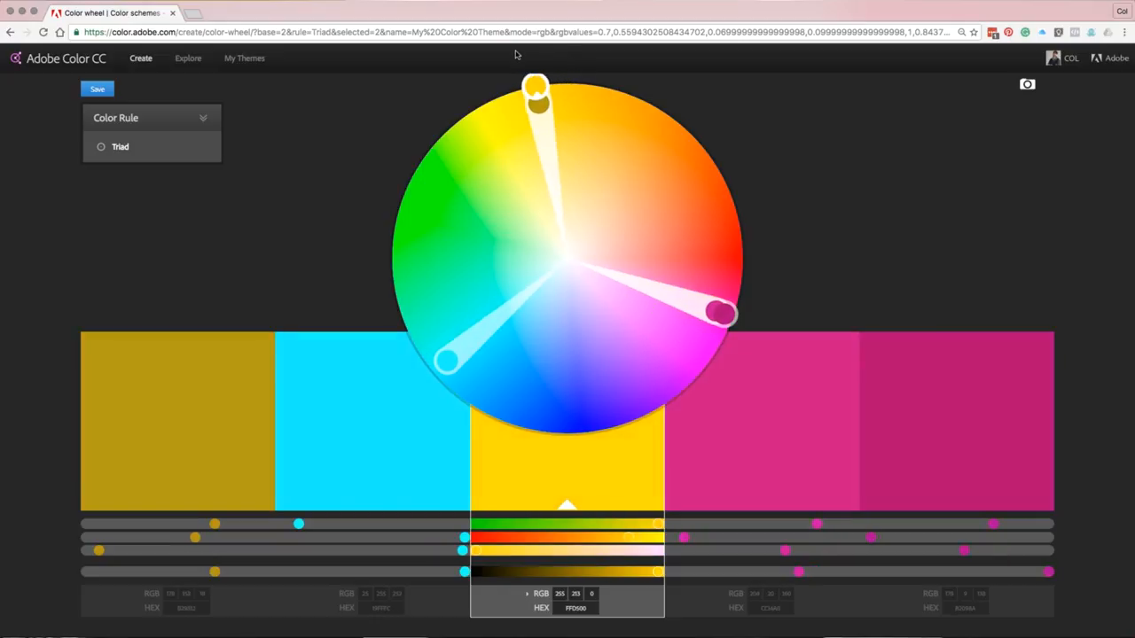
pyautogui.moveTo(536, 102); pyautogui.dragTo(430, 155)
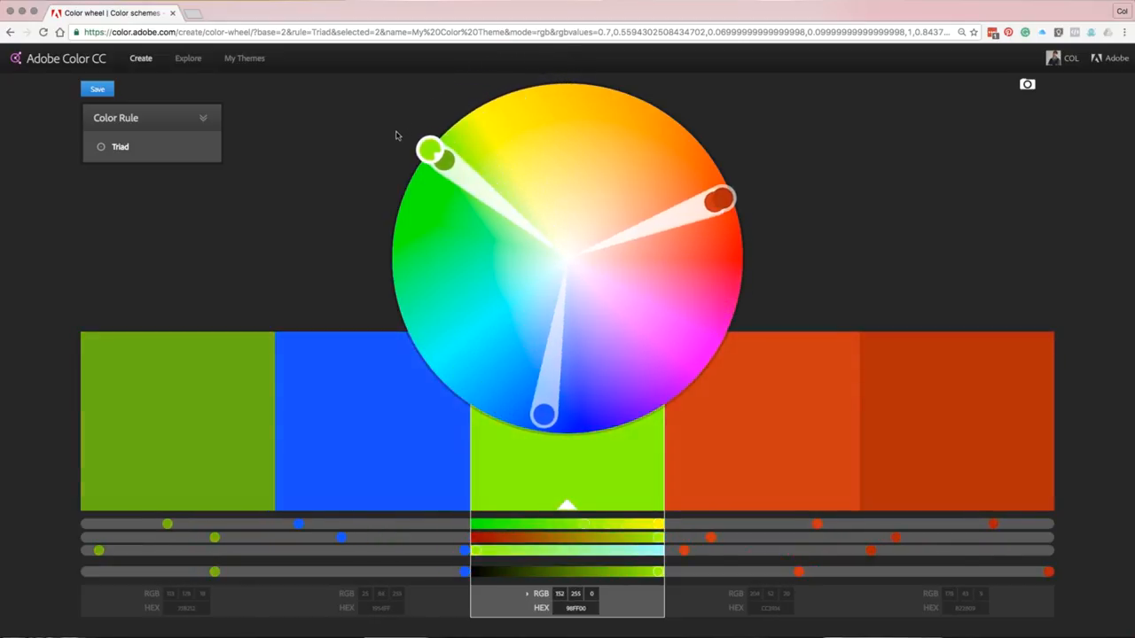